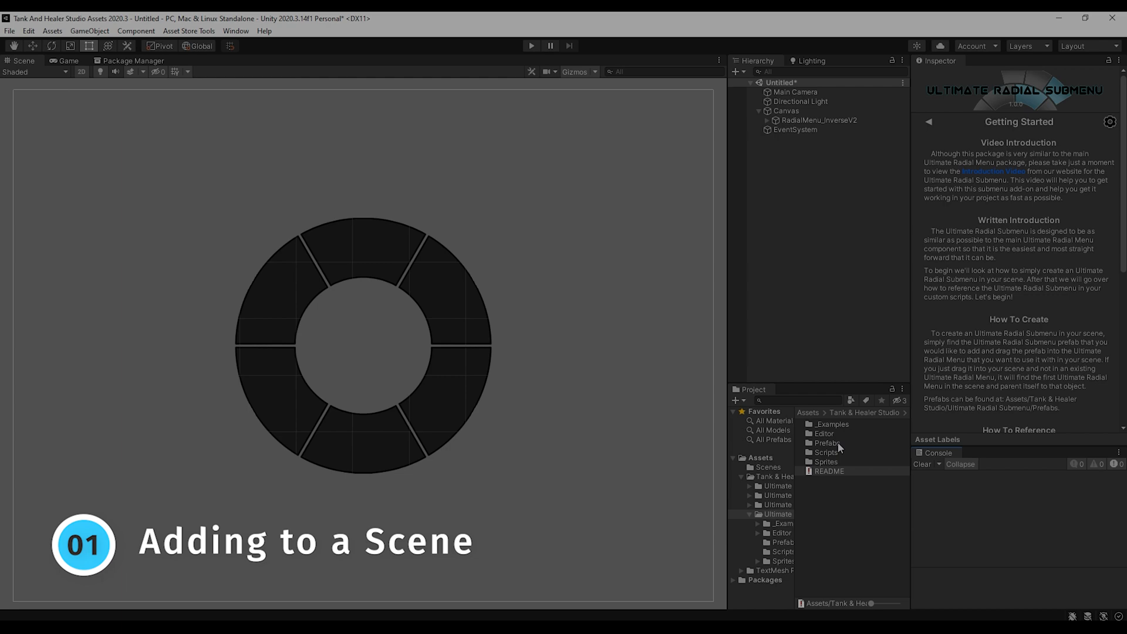
# - Open the submenu package's Prefabs folder in the Project window
pyautogui.click(825, 442)
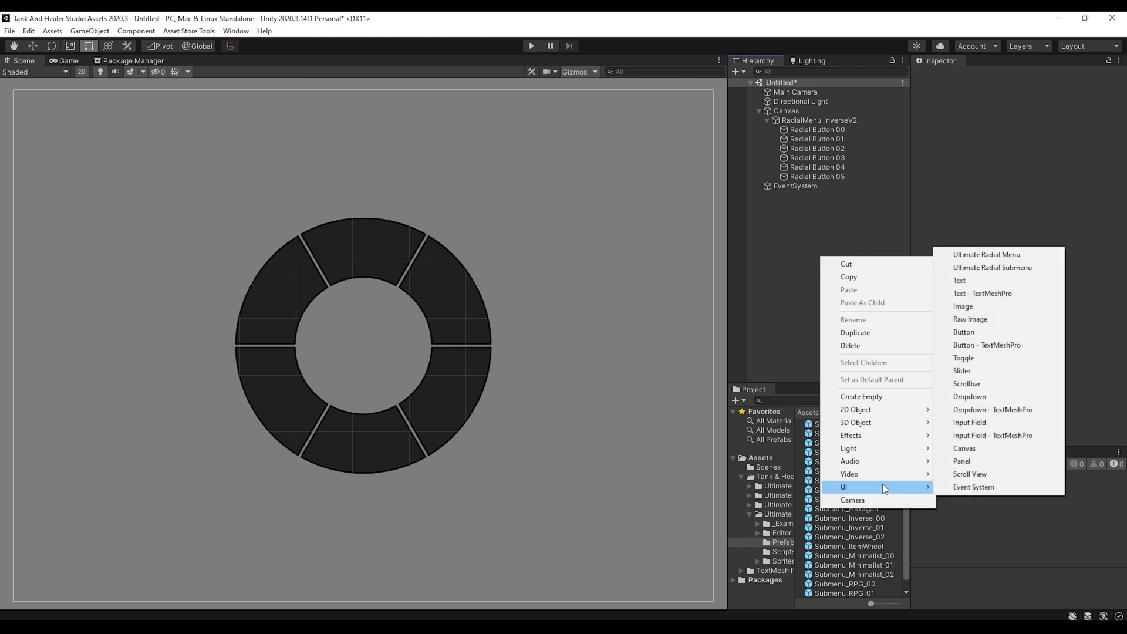
# - Nest Submenu_Inverse_00 under RadialMenu_InverseV2, adding a four-button arc above the ring
pyautogui.click(992, 267)
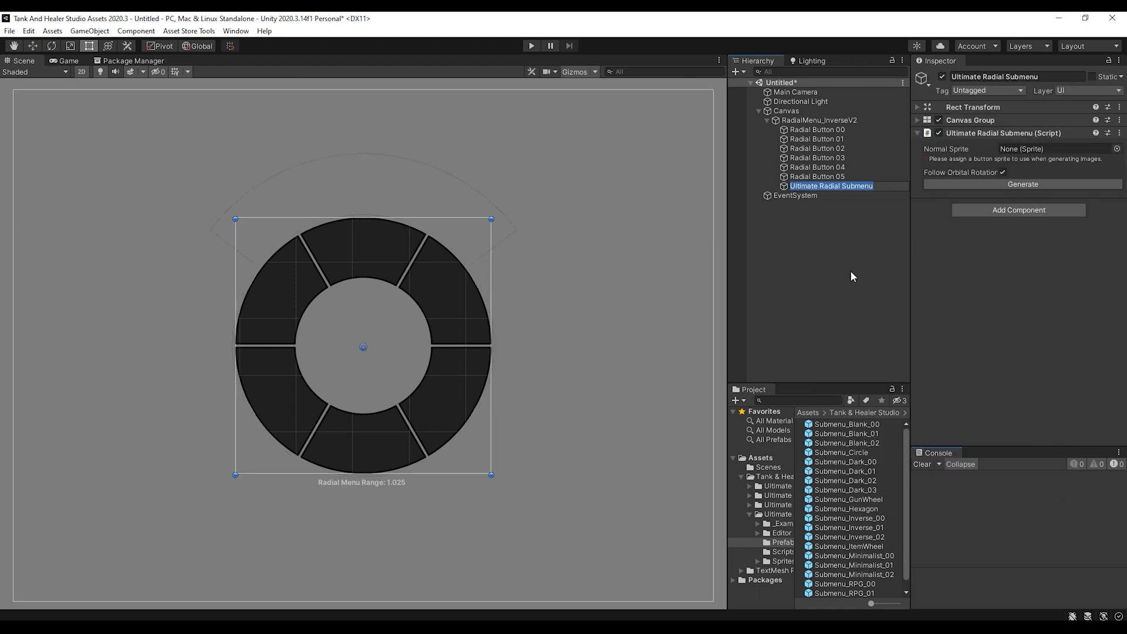
pyautogui.click(831, 185)
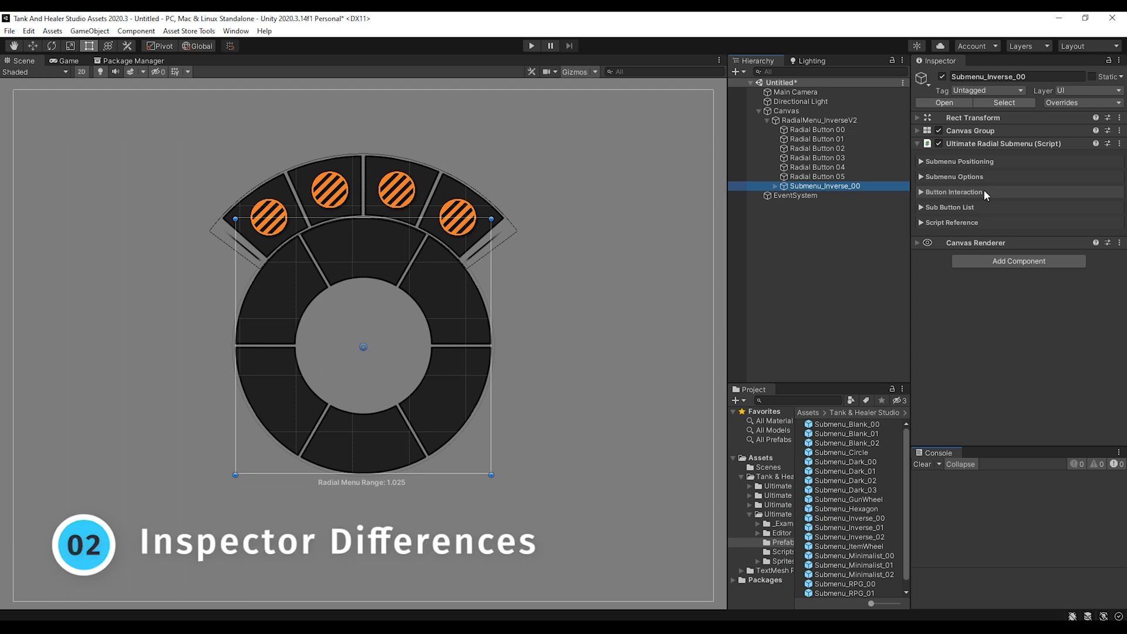
# - Expand Submenu Positioning, try a larger Submenu Distance, restore 0.615, and reveal Input Settings
pyautogui.click(958, 161)
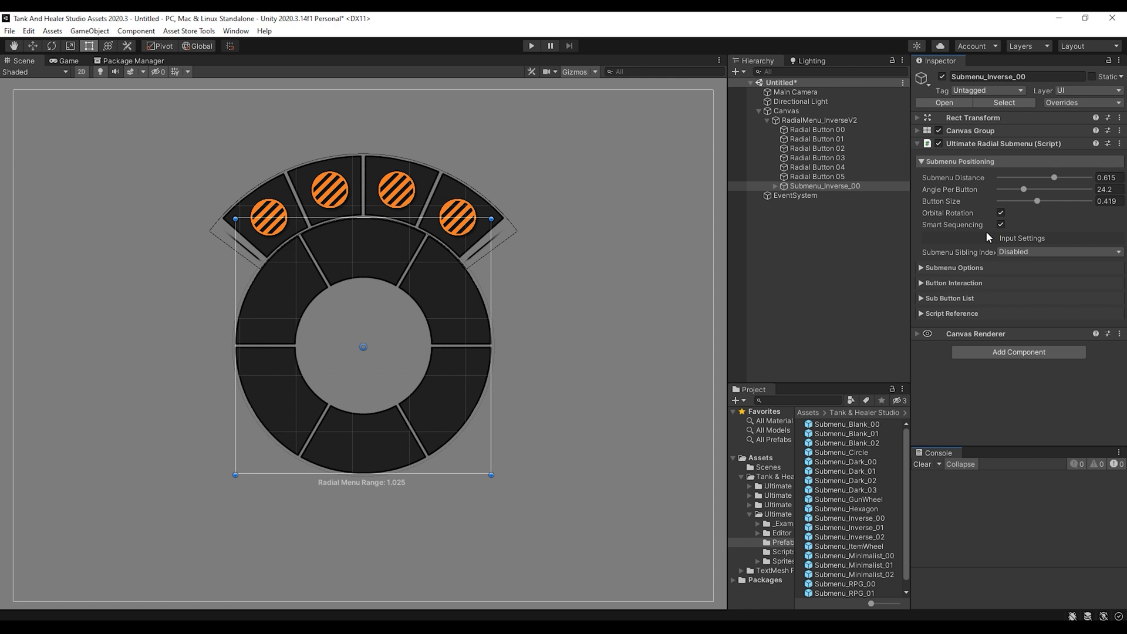
pyautogui.moveTo(1054, 177); pyautogui.dragTo(1060, 177)
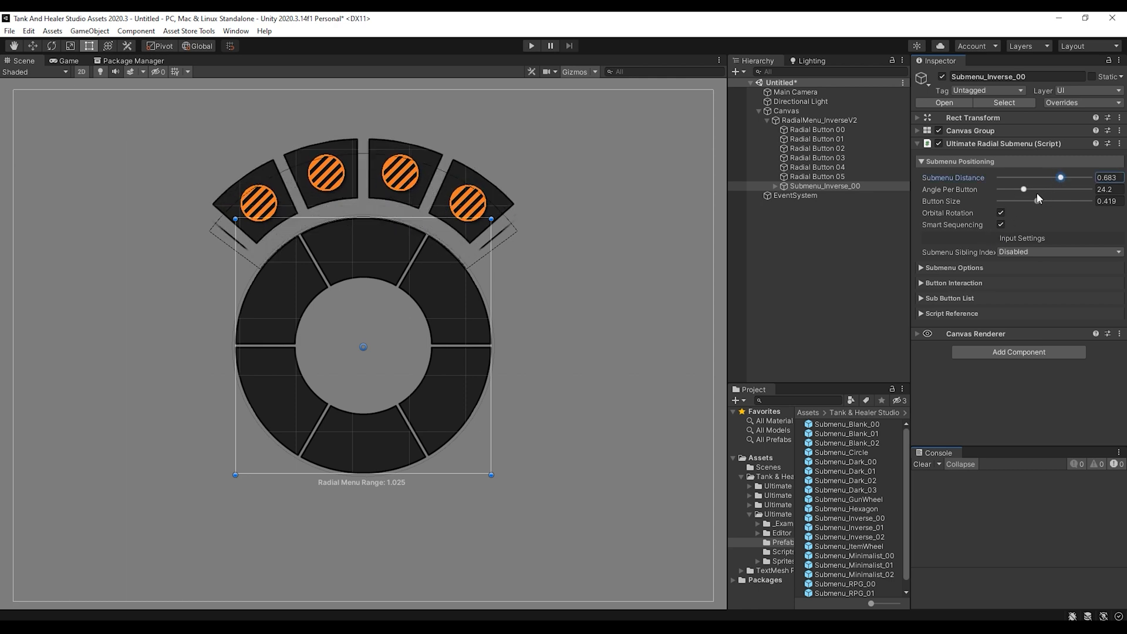
pyautogui.moveTo(1060, 178); pyautogui.dragTo(1053, 166)
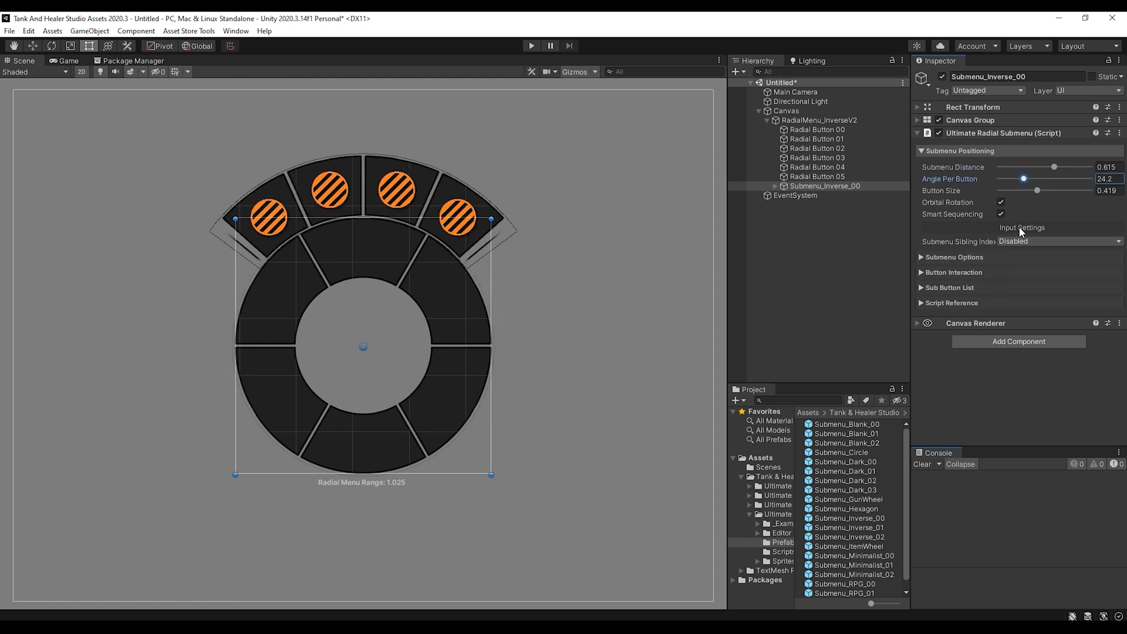
pyautogui.click(1057, 297)
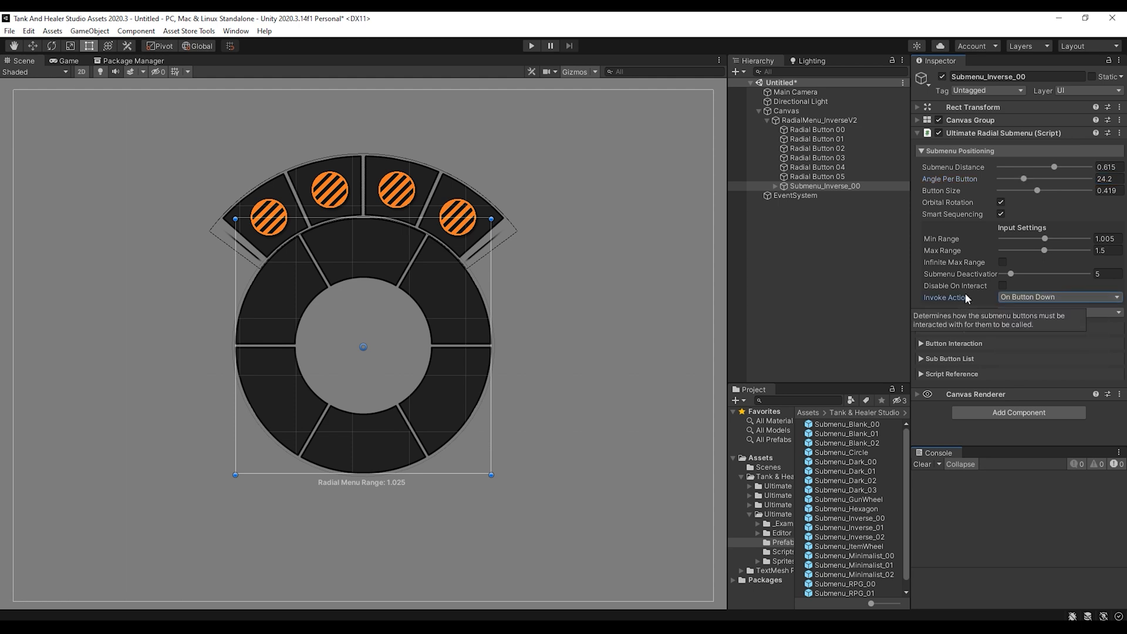
pyautogui.moveTo(1006, 283)
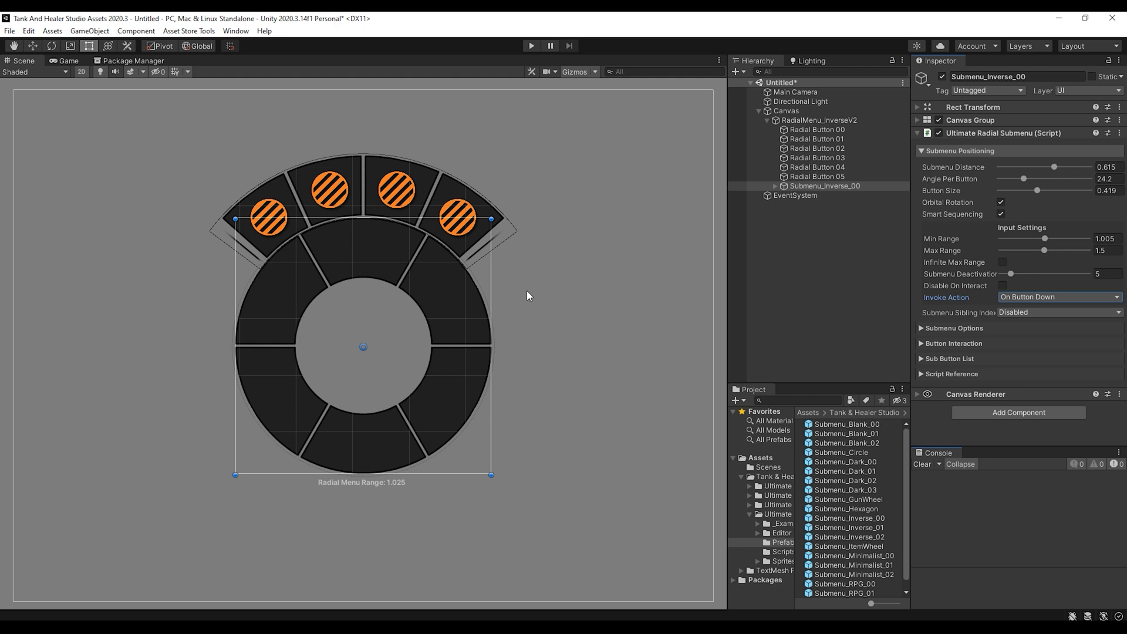
pyautogui.moveTo(544, 329)
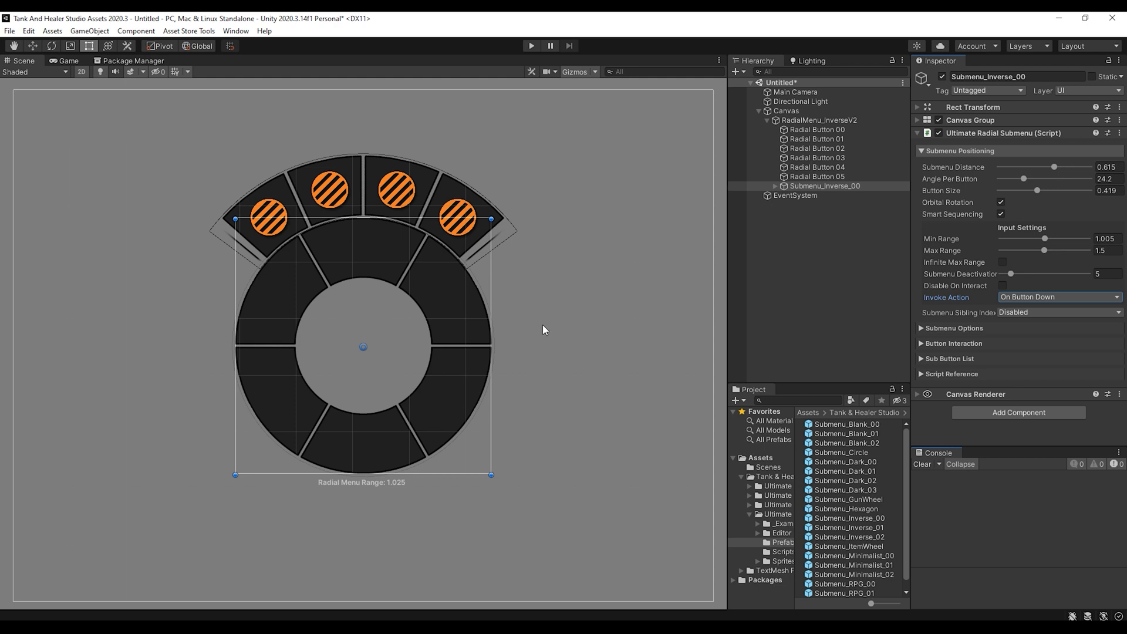
pyautogui.moveTo(913, 268)
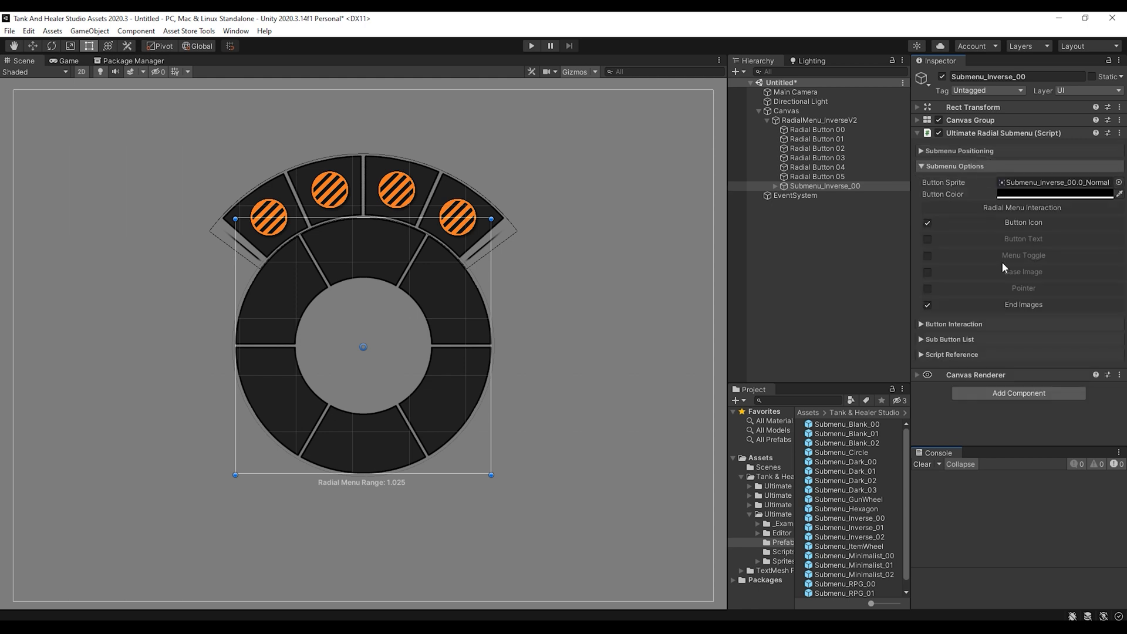
# - Review Radial Menu Interaction, then expand Button Interaction with sprite swap and color change
pyautogui.click(1021, 208)
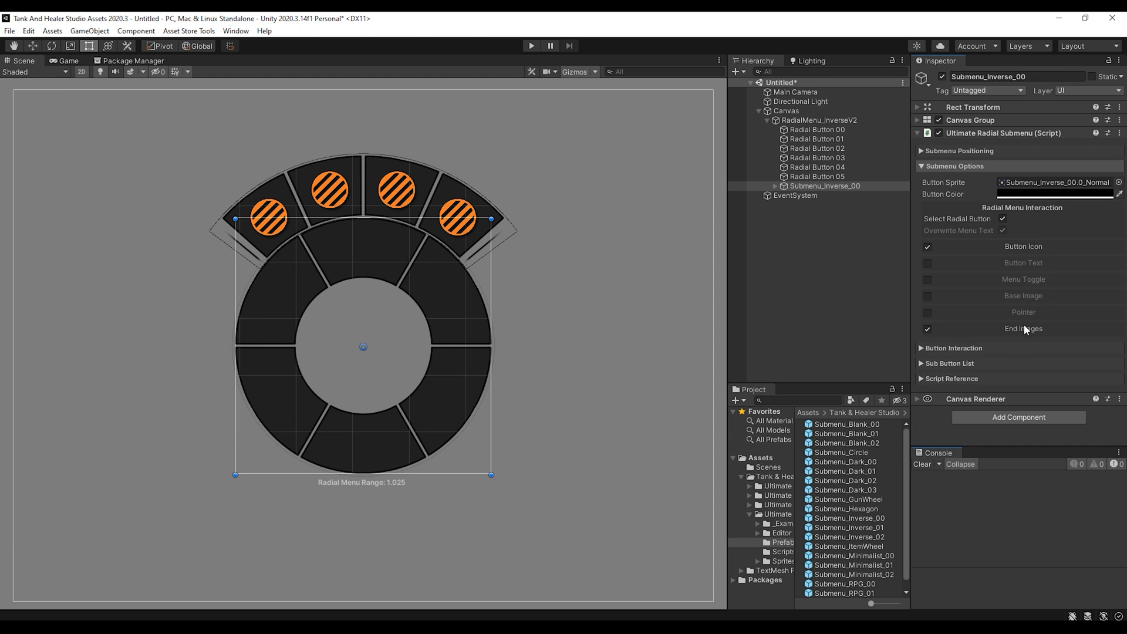
pyautogui.moveTo(1047, 218)
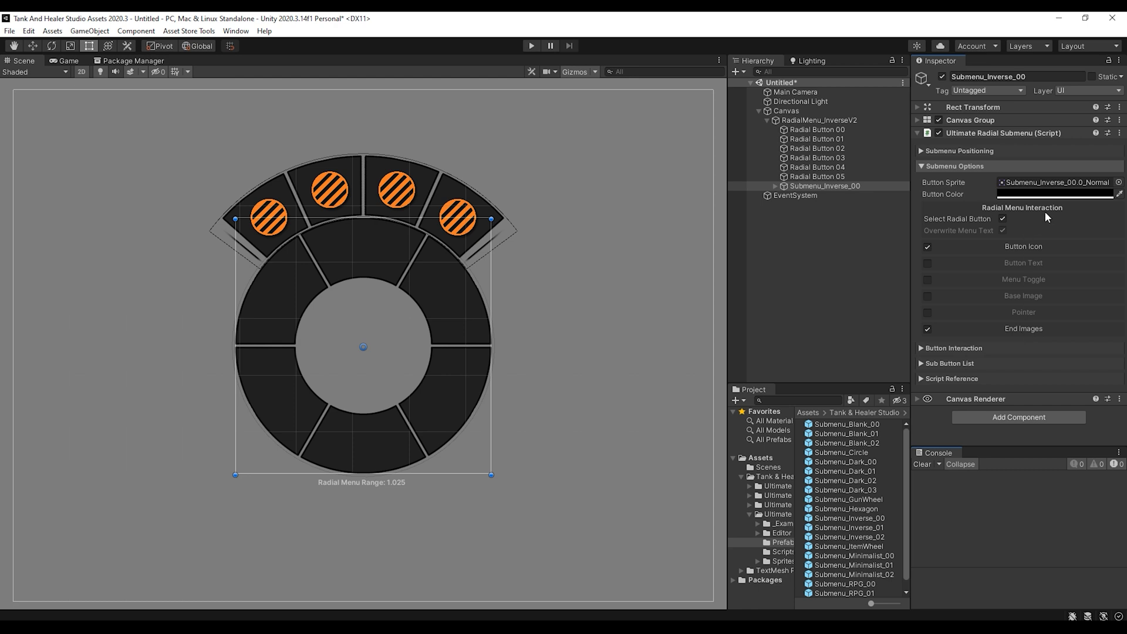
pyautogui.click(922, 166)
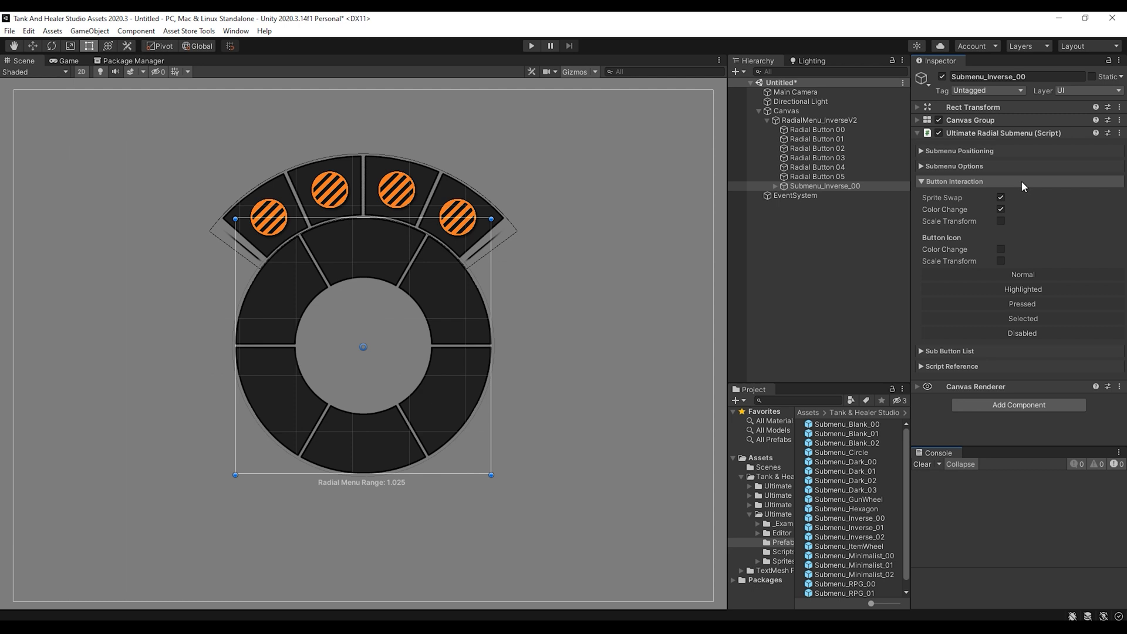
# - Expand the Sub Button List, showing six radial menu buttons and a testing count of 4
pyautogui.click(950, 181)
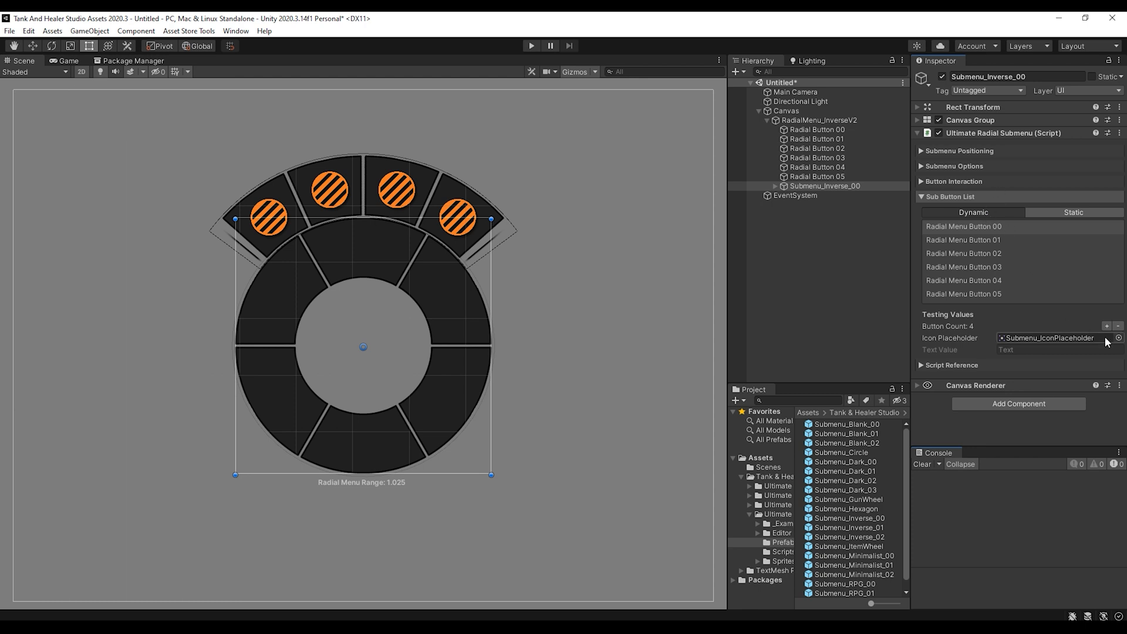
pyautogui.click(1107, 326)
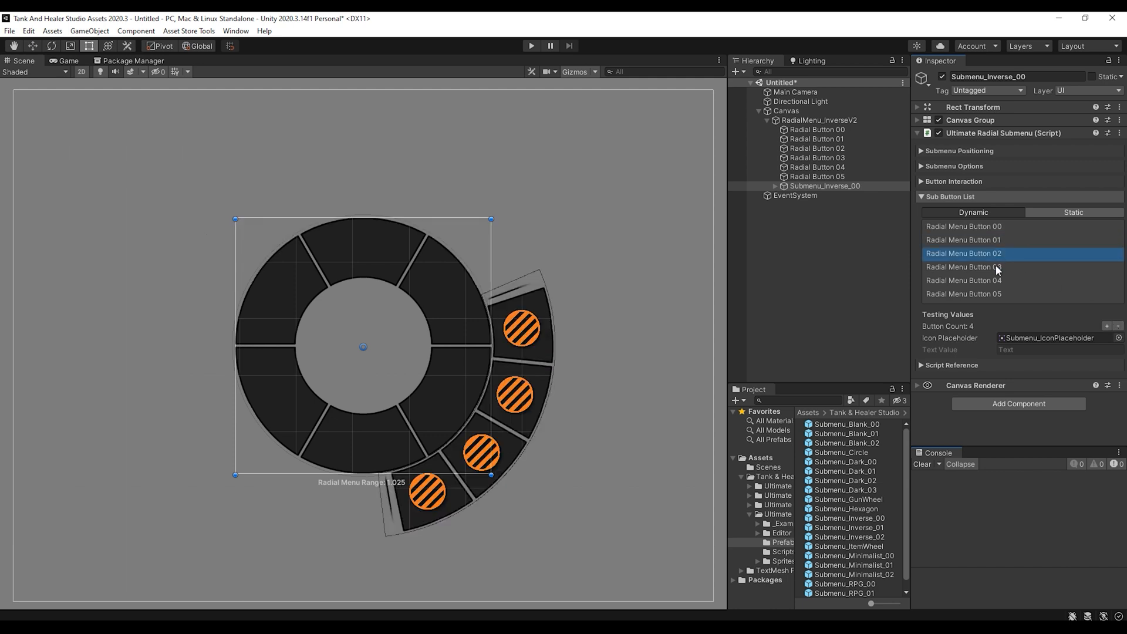
pyautogui.click(964, 266)
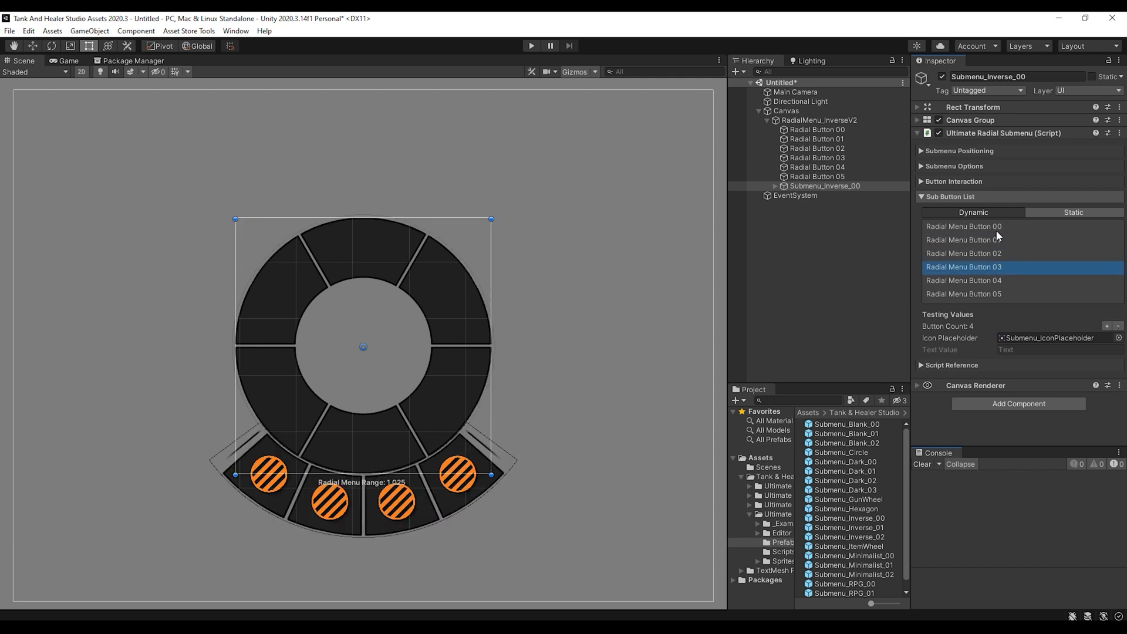
pyautogui.click(964, 227)
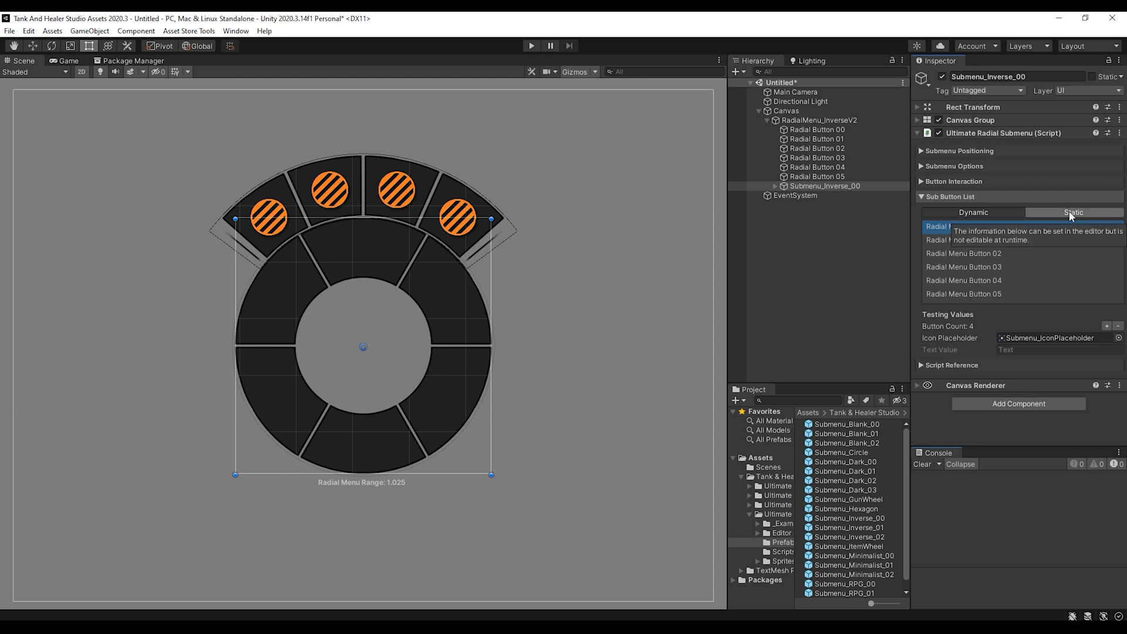
pyautogui.click(971, 212)
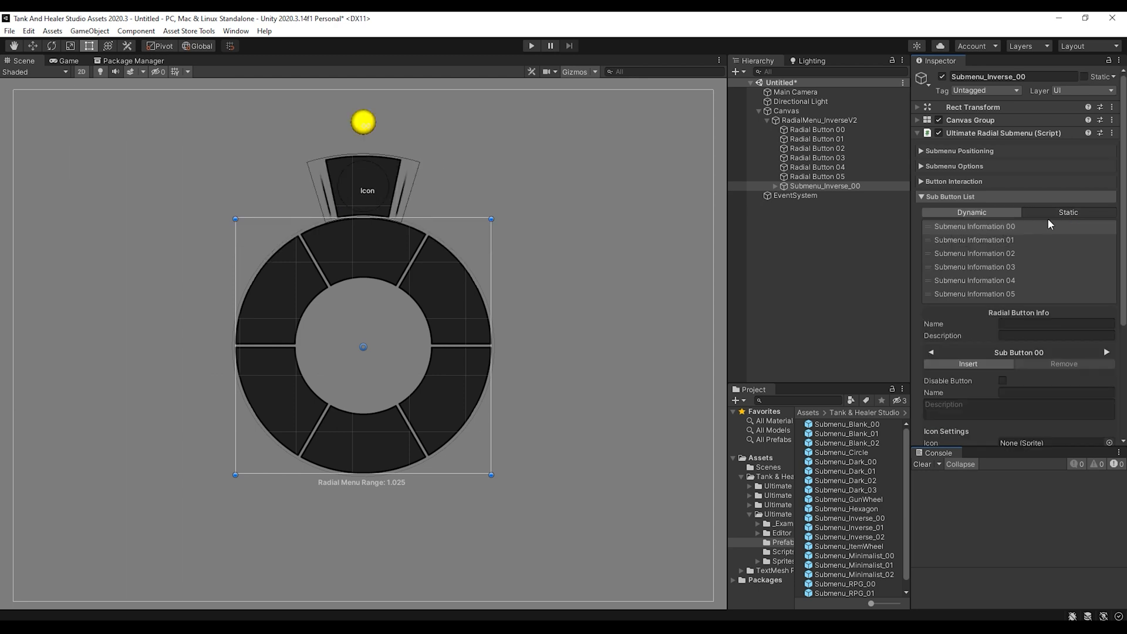
pyautogui.click(976, 226)
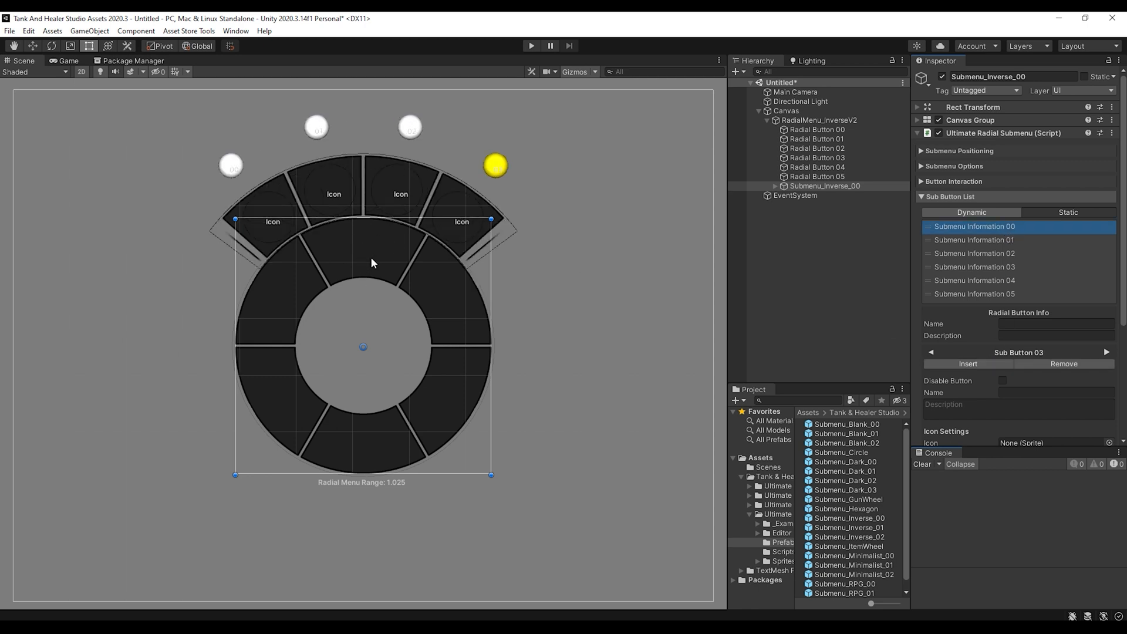
pyautogui.click(1054, 324)
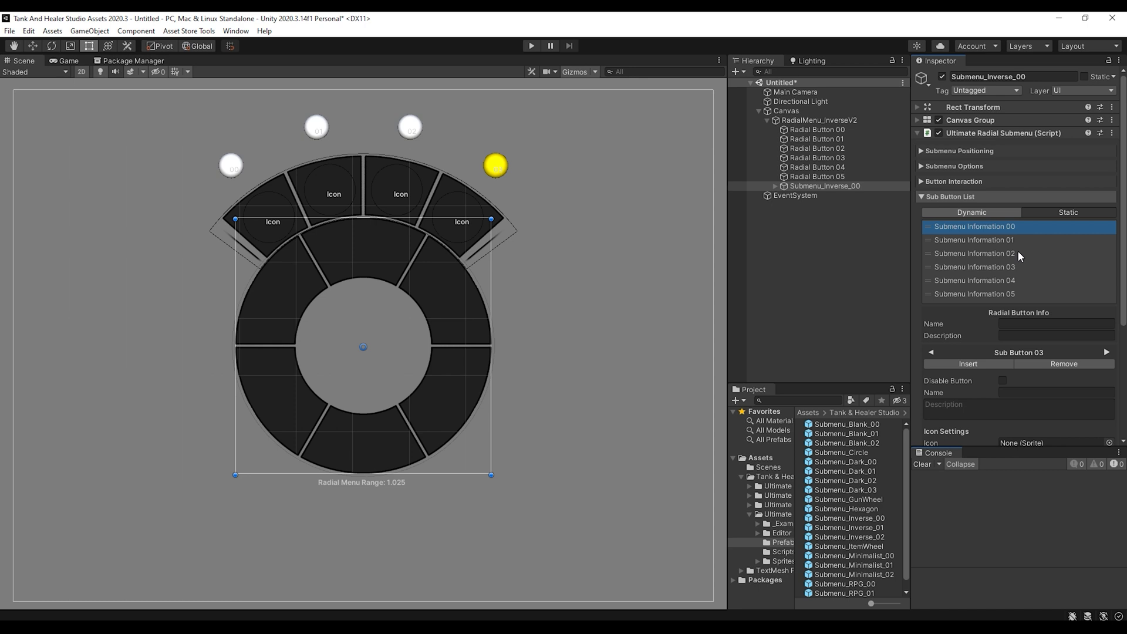
pyautogui.click(1072, 212)
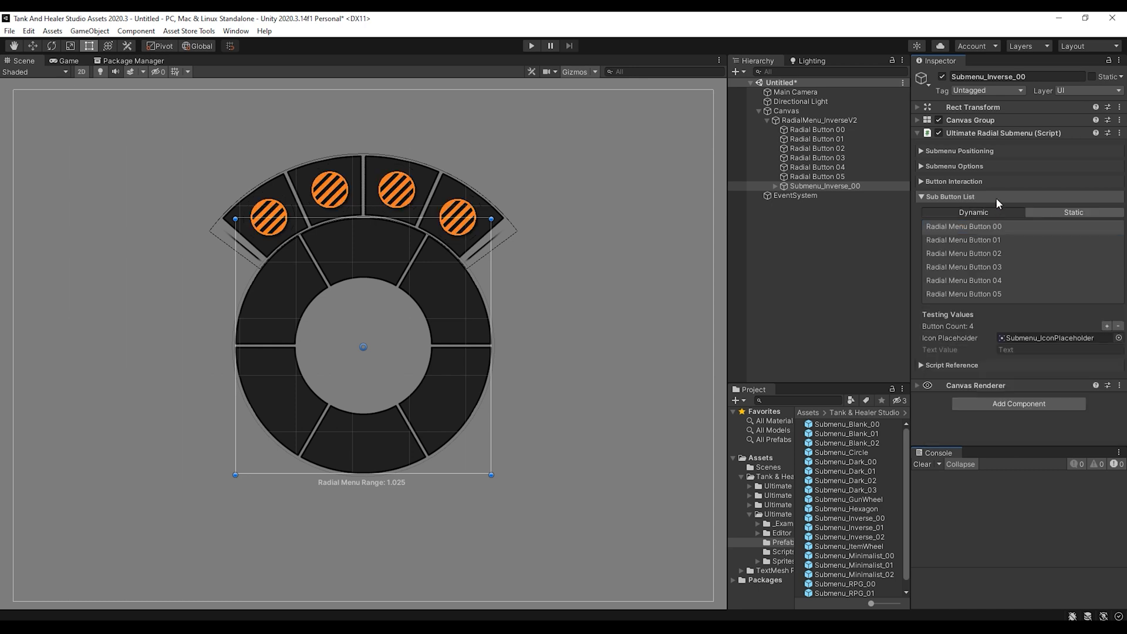
# - Collapse the Sub Button List foldout in the Ultimate Radial Submenu inspector
pyautogui.click(922, 196)
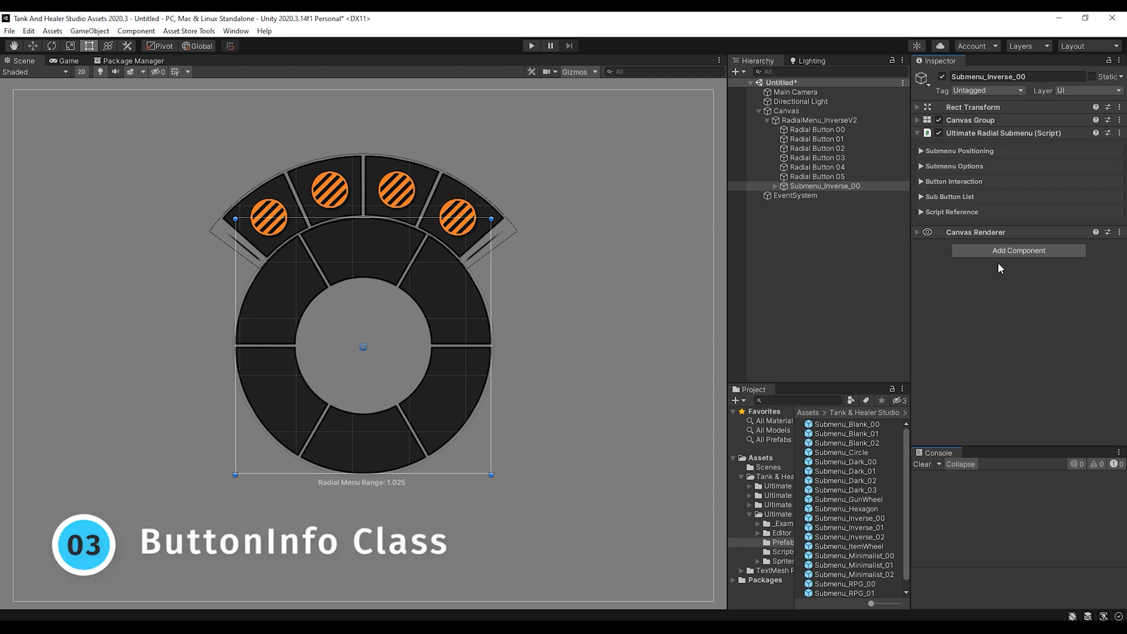
pyautogui.moveTo(1028, 317)
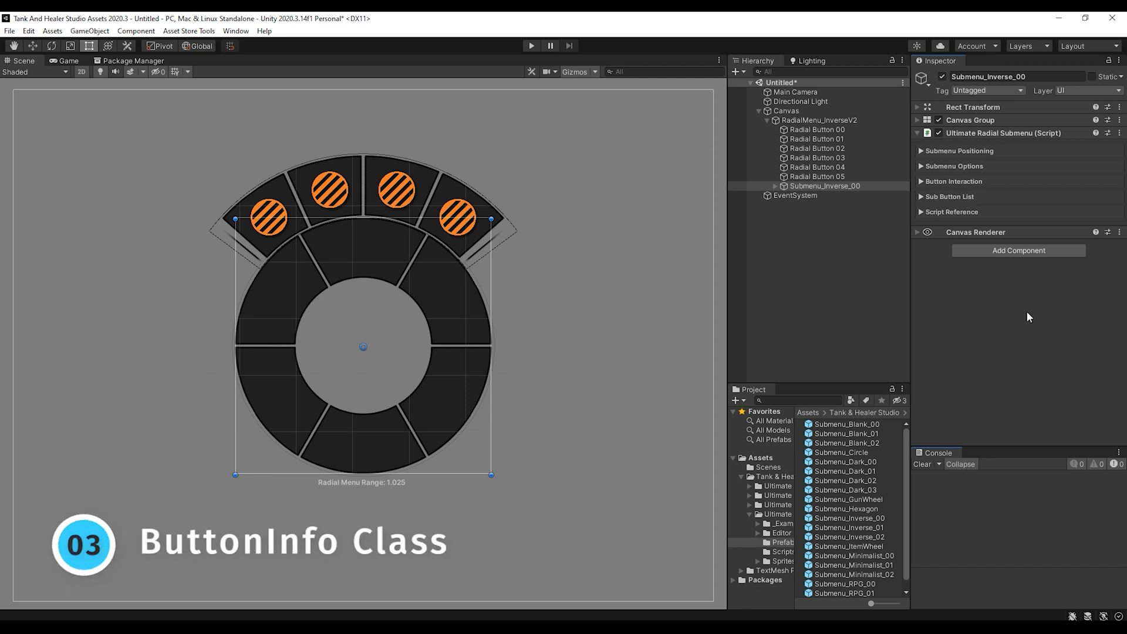